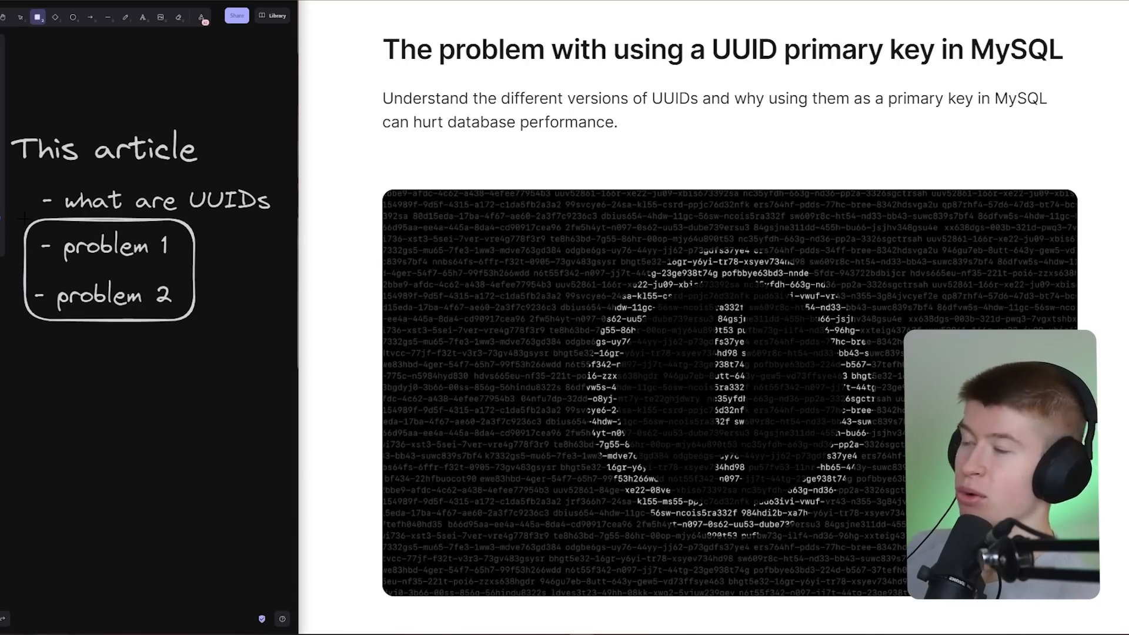
# - Scroll the article past the UUIDv1–v8 sections to the B+ Tree insert performance part
pyautogui.click(156, 200)
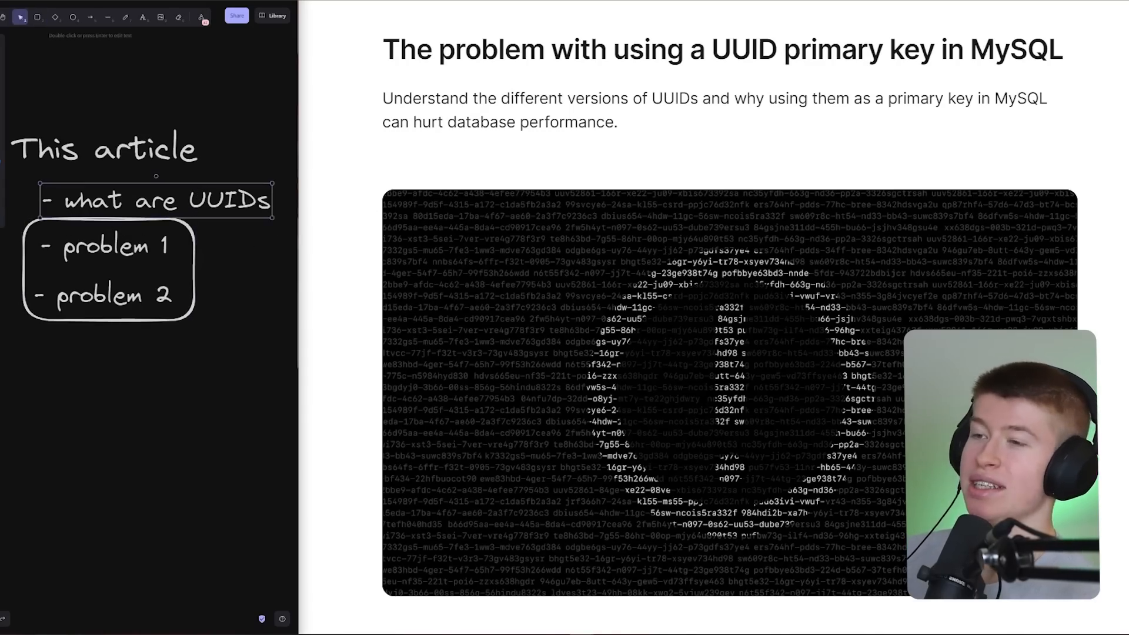
pyautogui.scroll(-3)
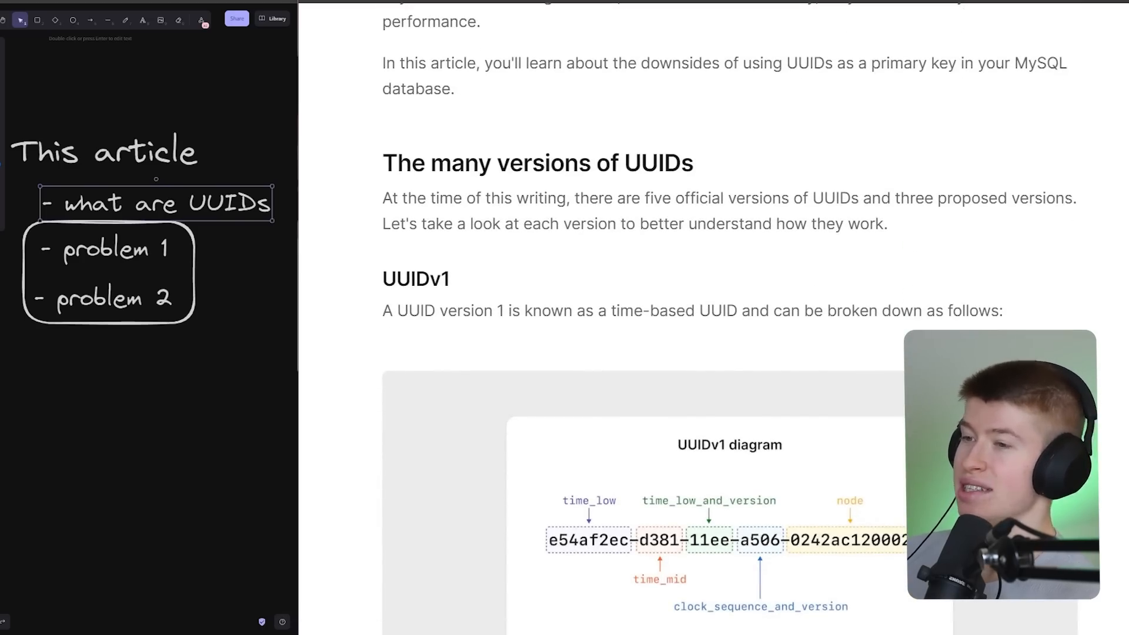
pyautogui.scroll(-3)
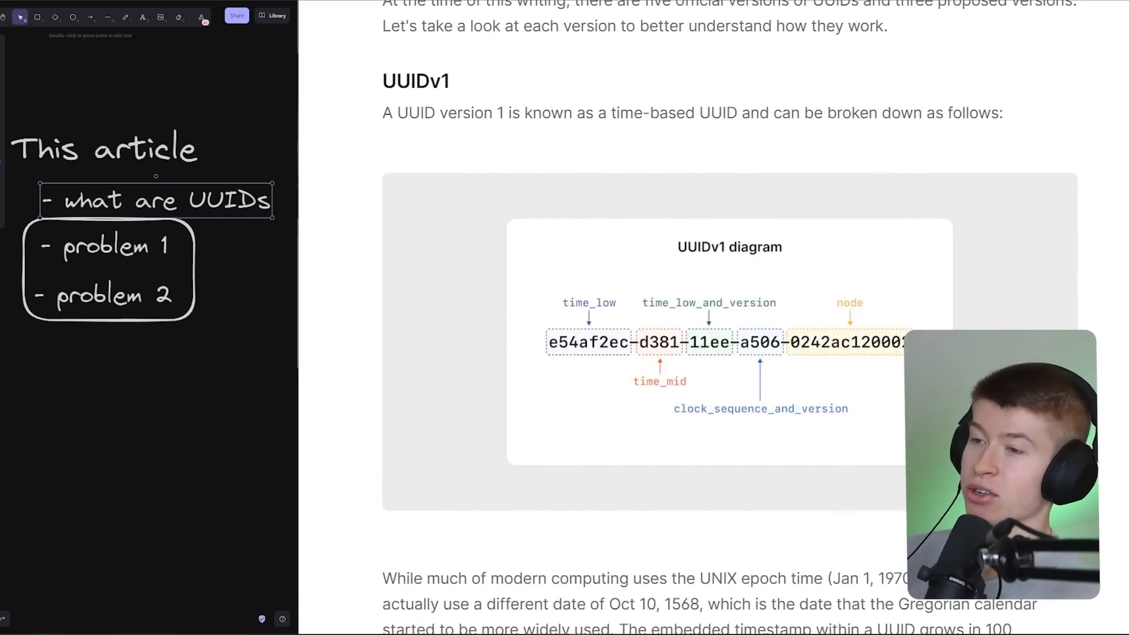
pyautogui.scroll(-3)
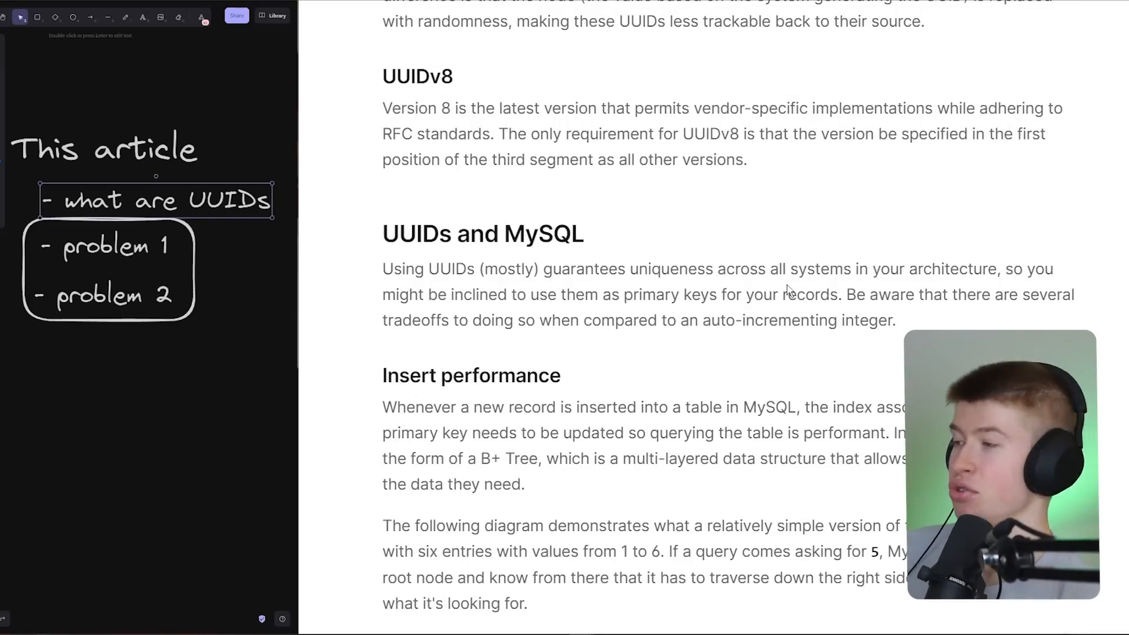
pyautogui.scroll(-3)
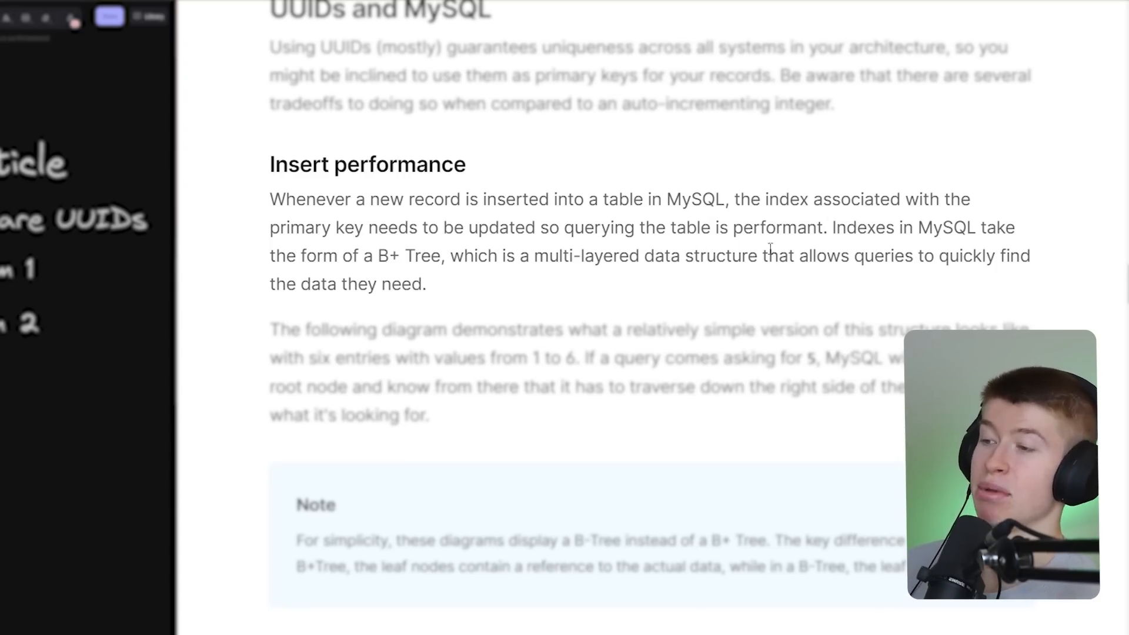
# - Scroll through the B-Tree rebalancing diagrams to the page-splitting paragraph
pyautogui.scroll(-3)
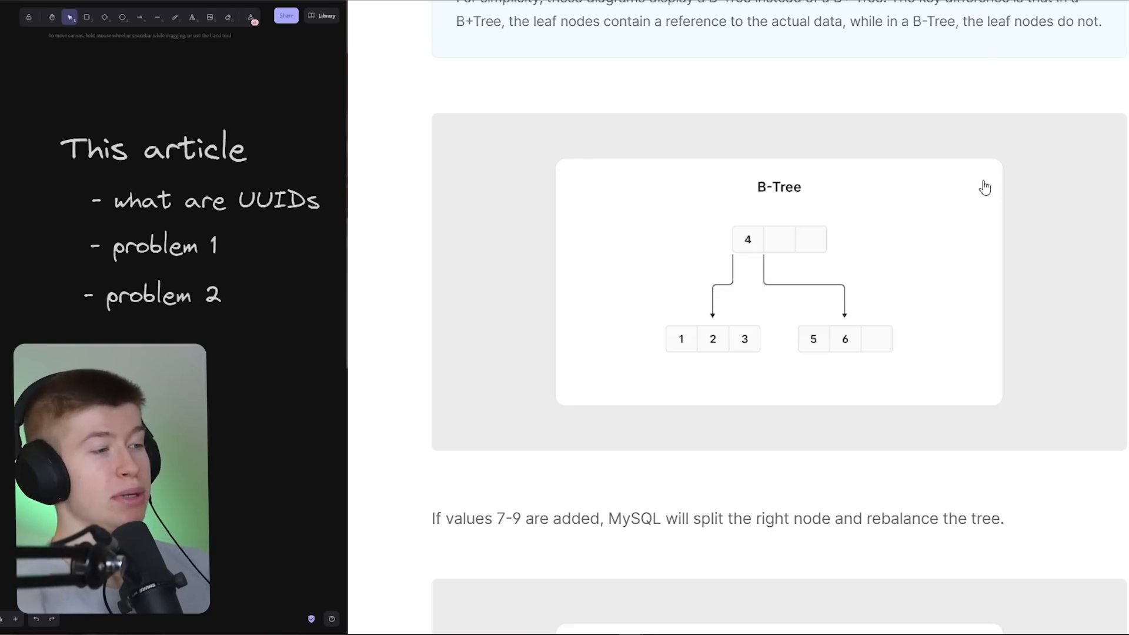
pyautogui.moveTo(777, 261)
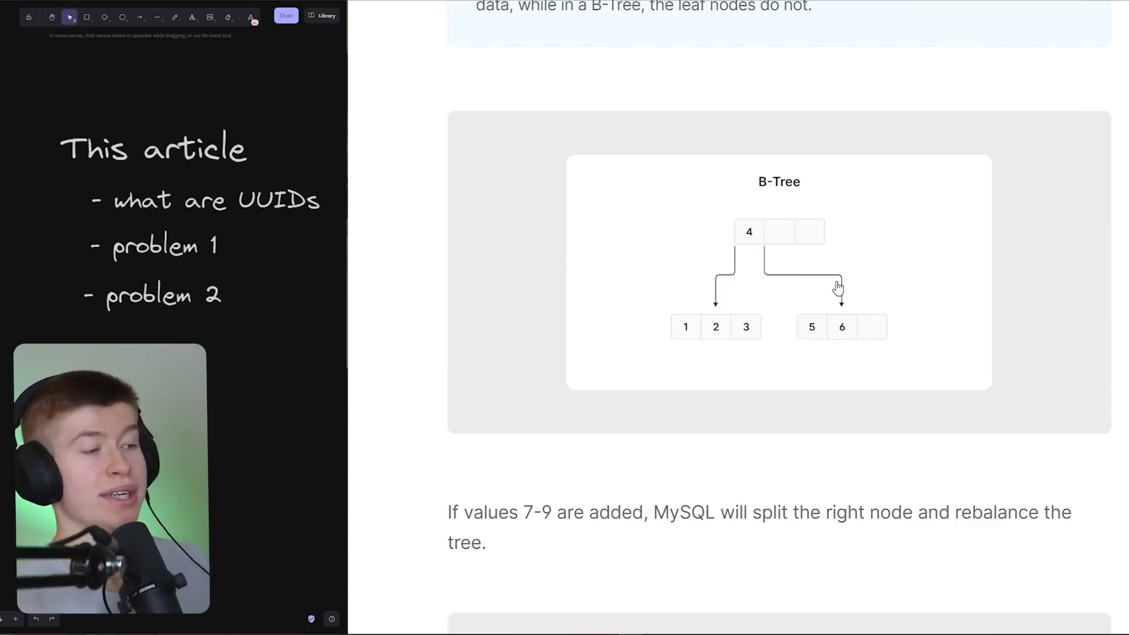
pyautogui.moveTo(850, 296)
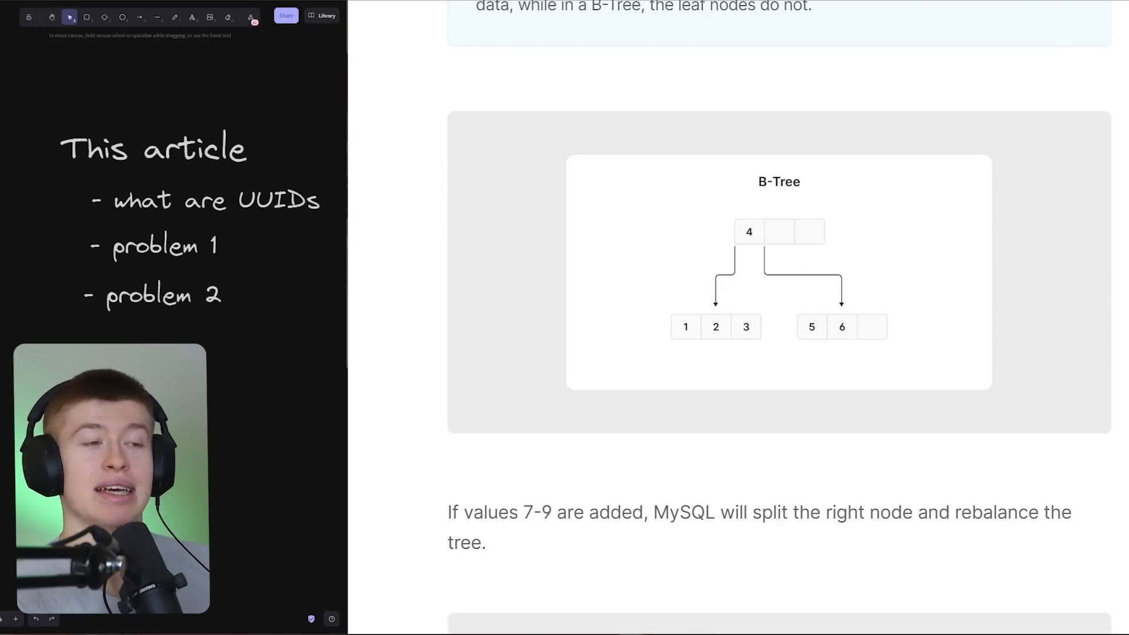
pyautogui.scroll(-3)
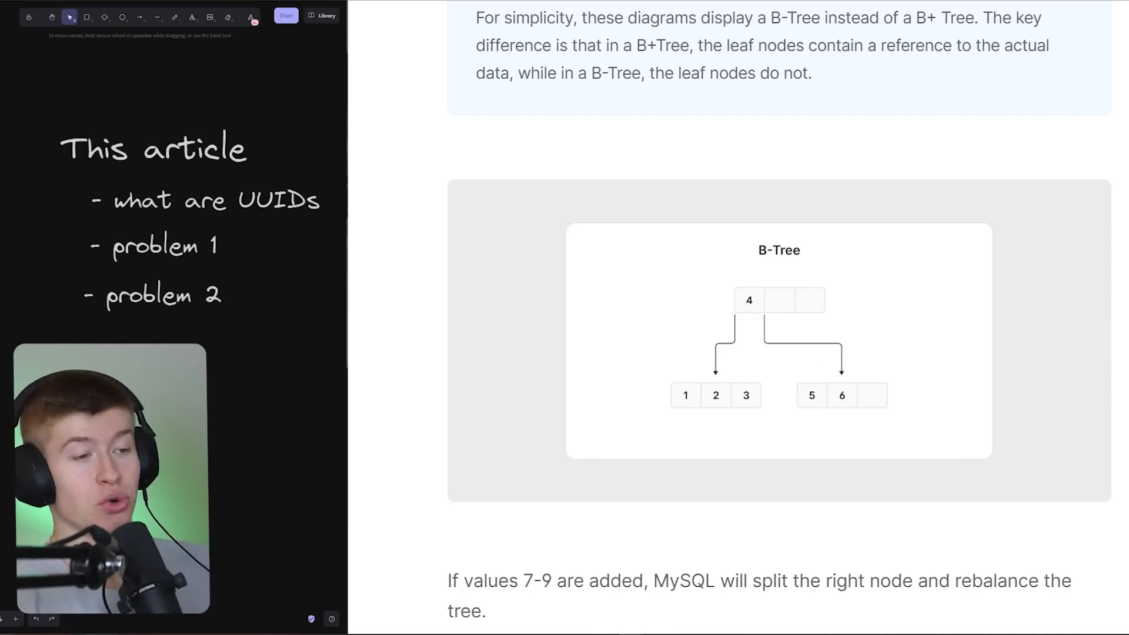
pyautogui.scroll(-3)
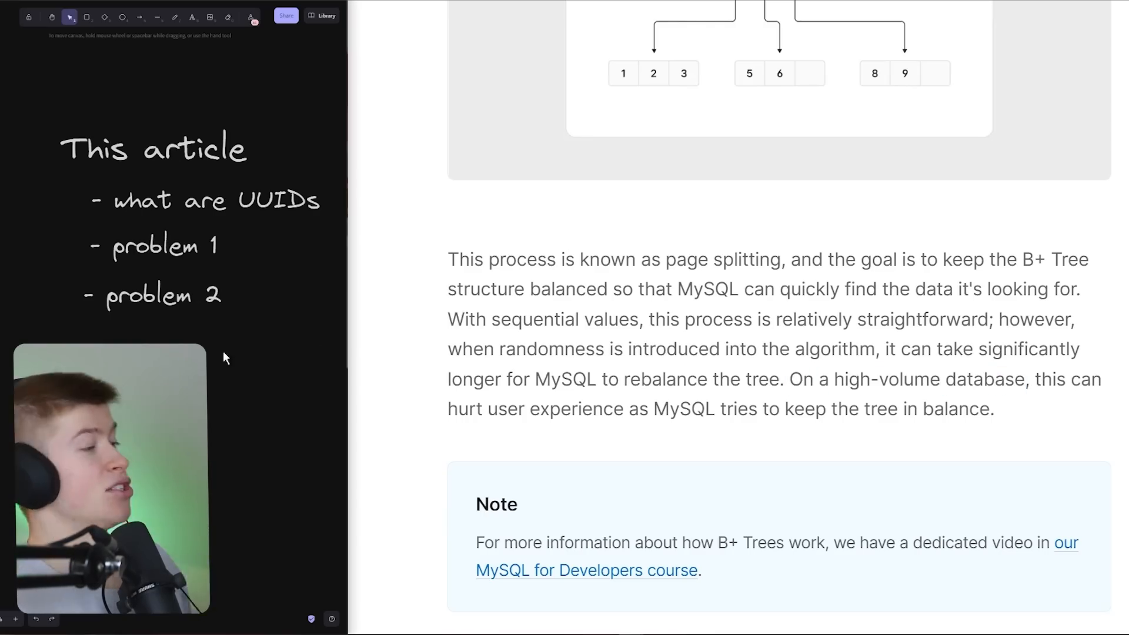
# - Strike through 'problem 1' with a red line, then scroll the article to 'Higher storage utilization'
pyautogui.click(156, 17)
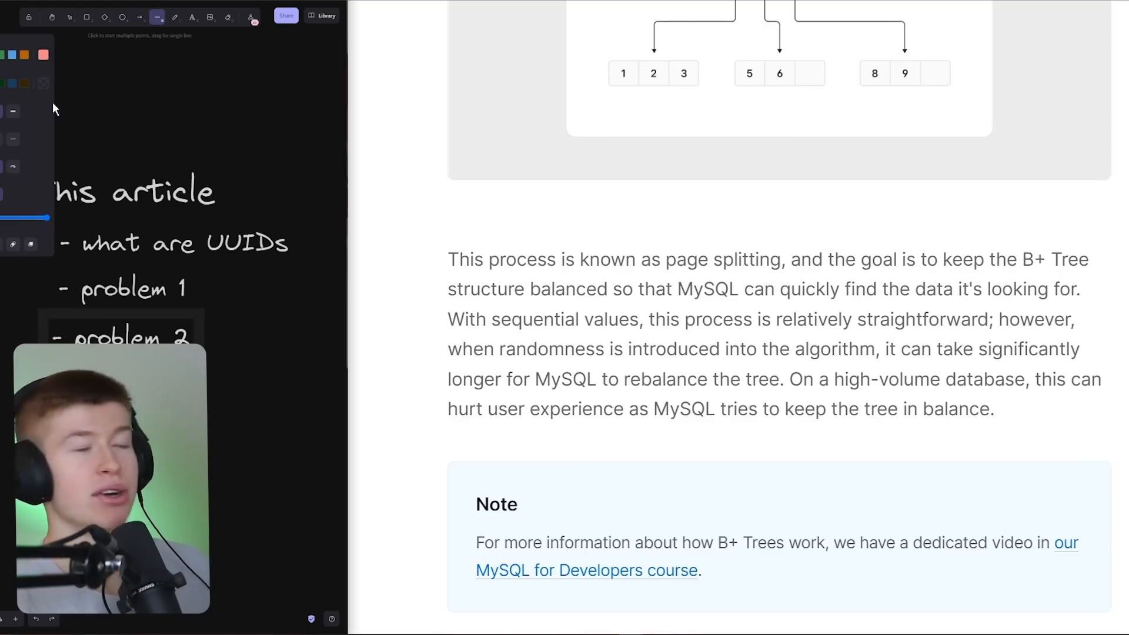
pyautogui.moveTo(27, 297); pyautogui.dragTo(241, 281)
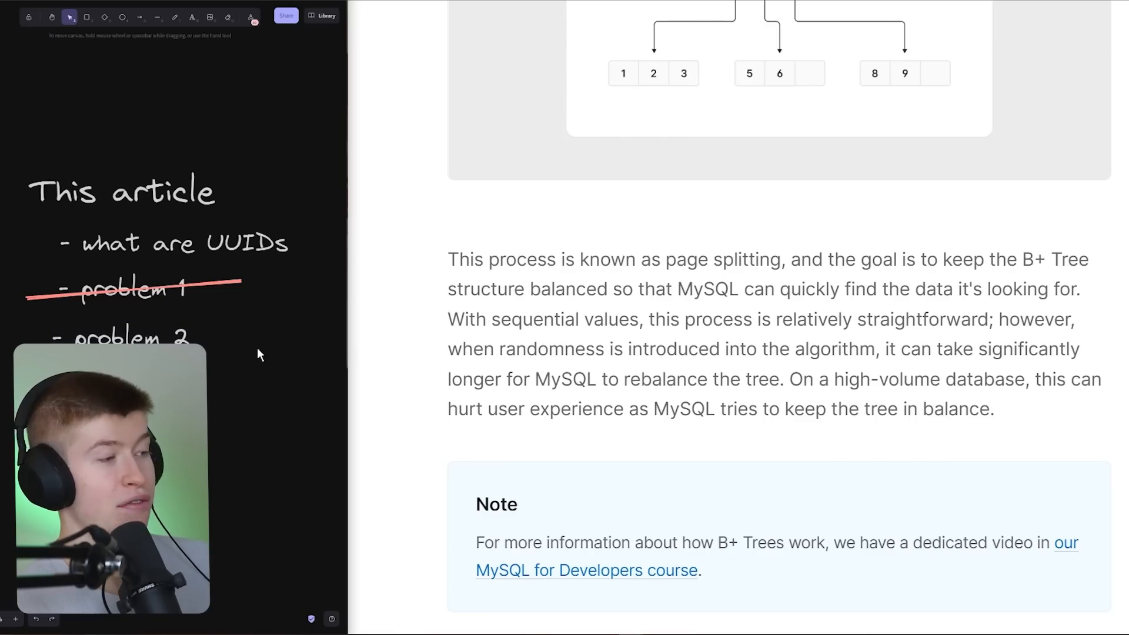
pyautogui.scroll(-3)
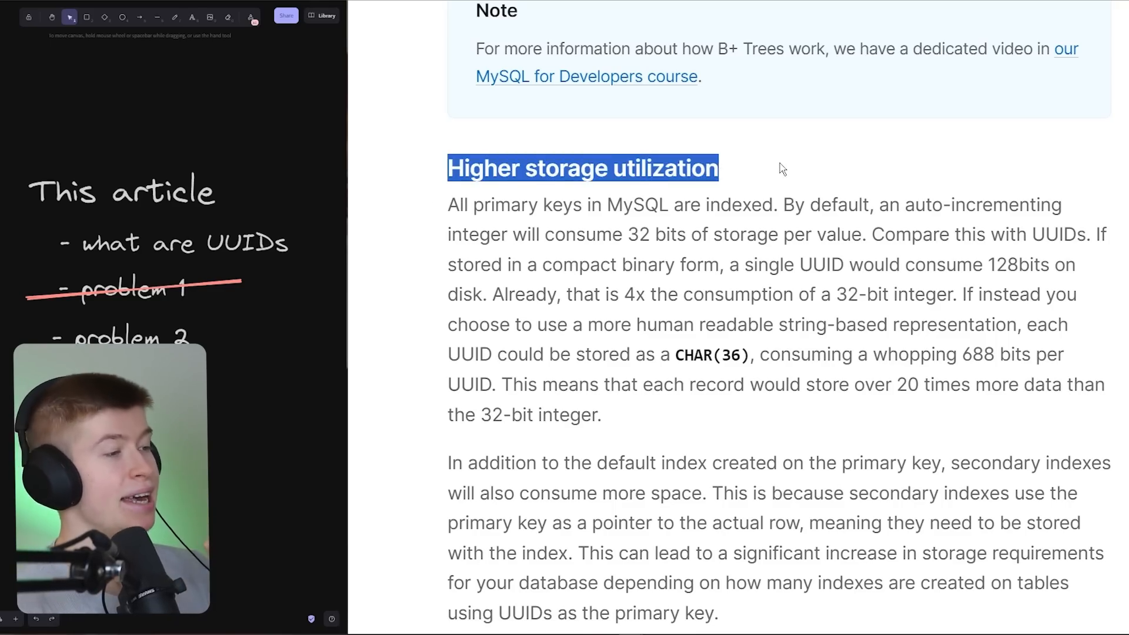
pyautogui.scroll(-3)
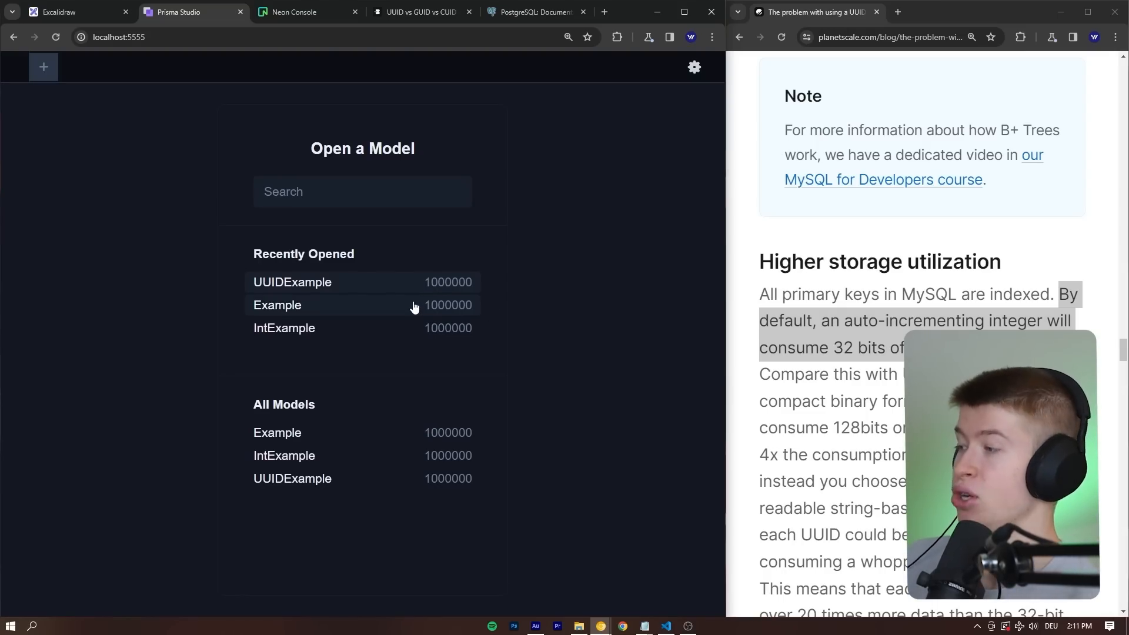
# - Return to the Excalidraw canvas and pan to the UUID table with its comparison row labels
pyautogui.click(68, 12)
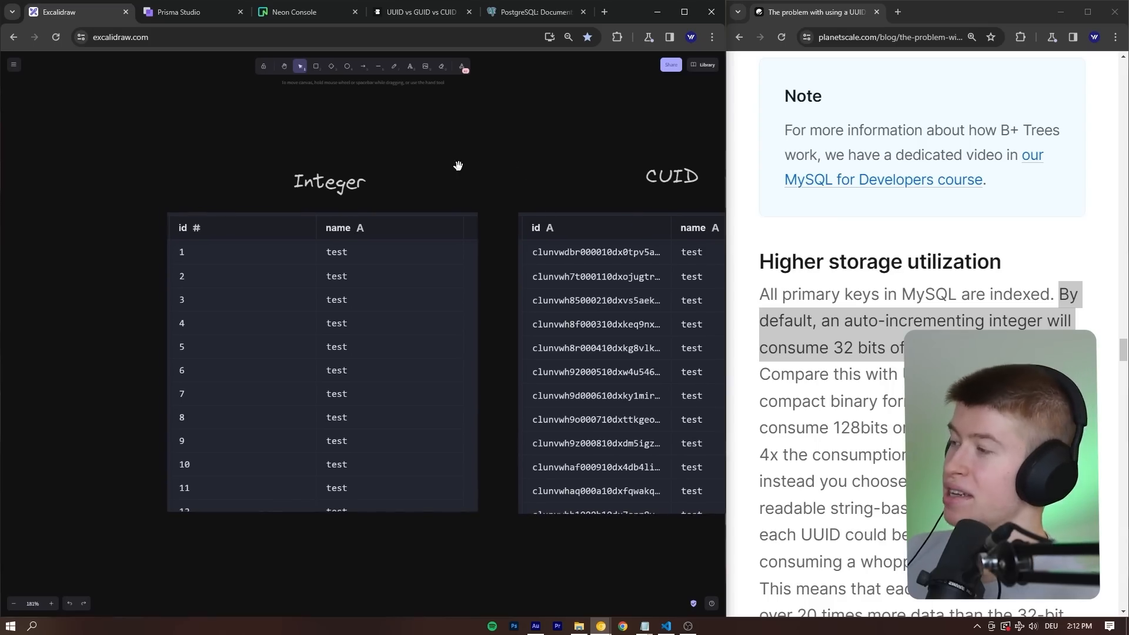
pyautogui.click(329, 181)
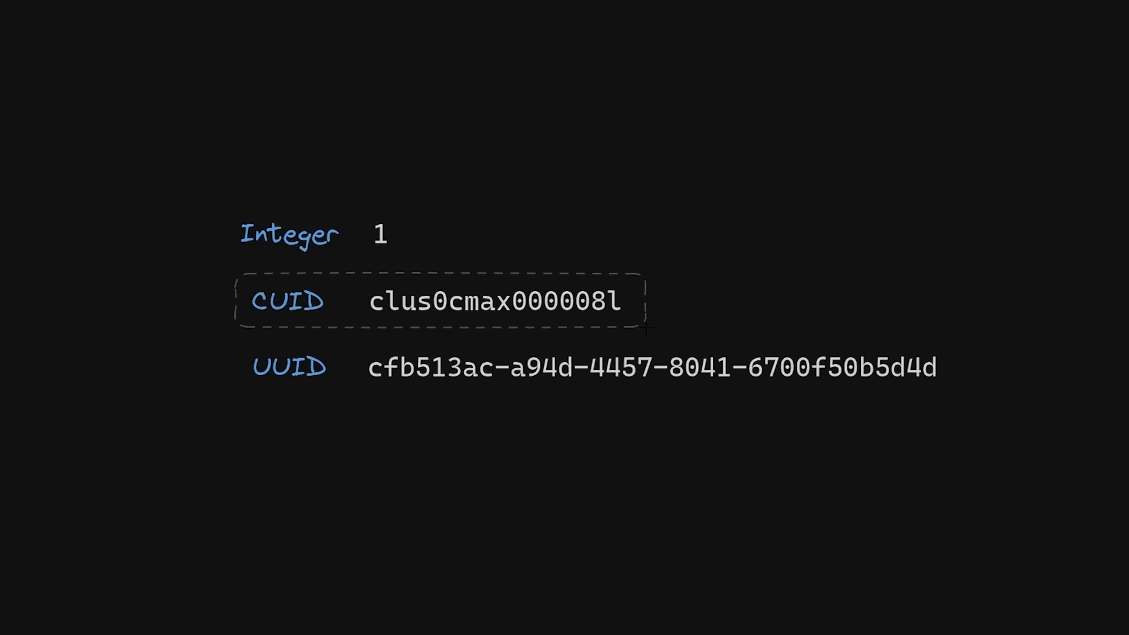
pyautogui.click(444, 300)
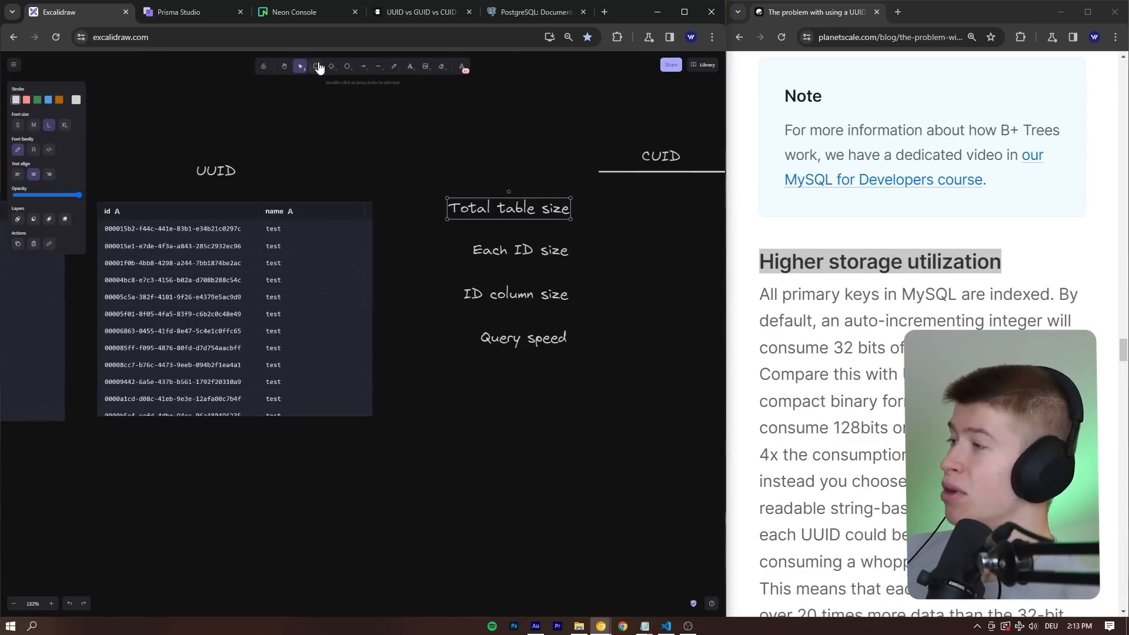
pyautogui.click(315, 65)
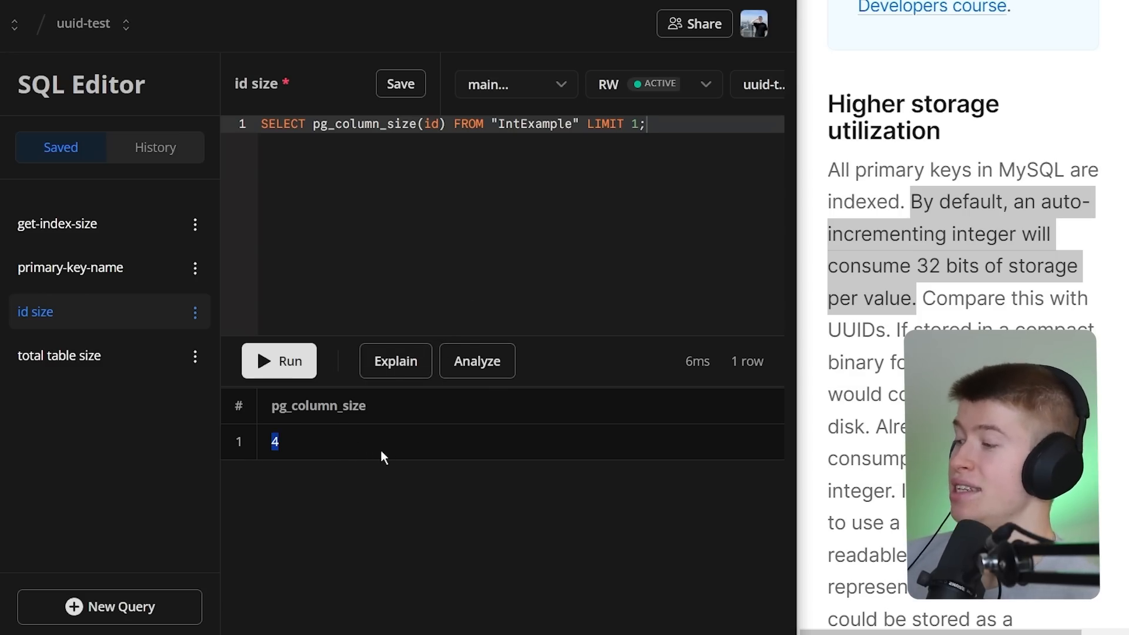
pyautogui.moveTo(695, 351)
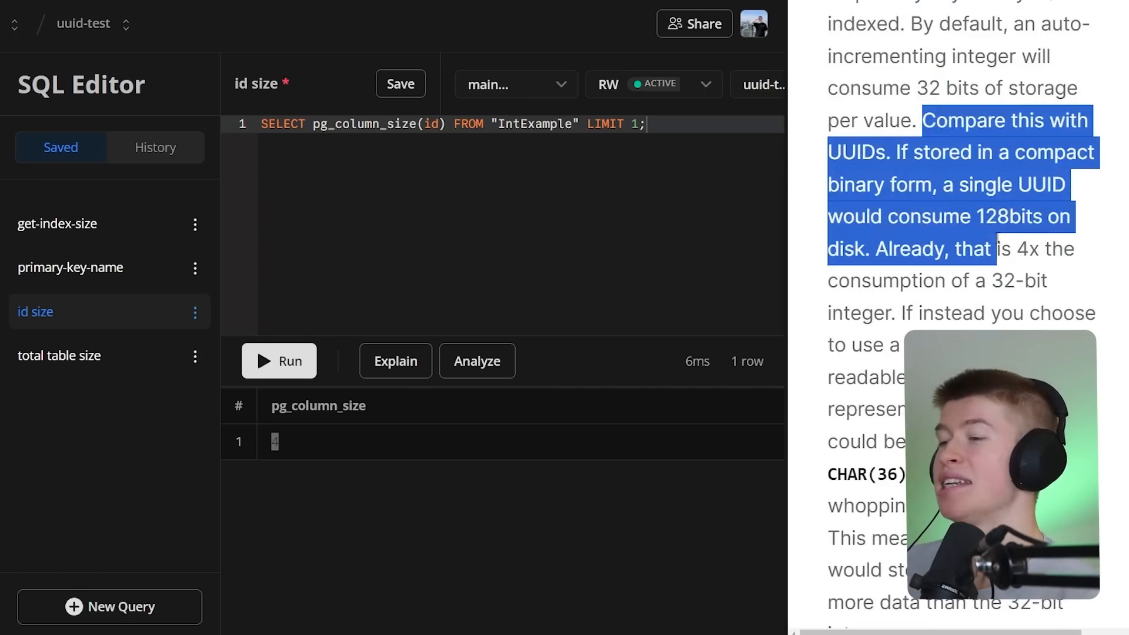
# - Highlight the UUID binary storage sentence and run the id size query on Example (26)
pyautogui.scroll(-3)
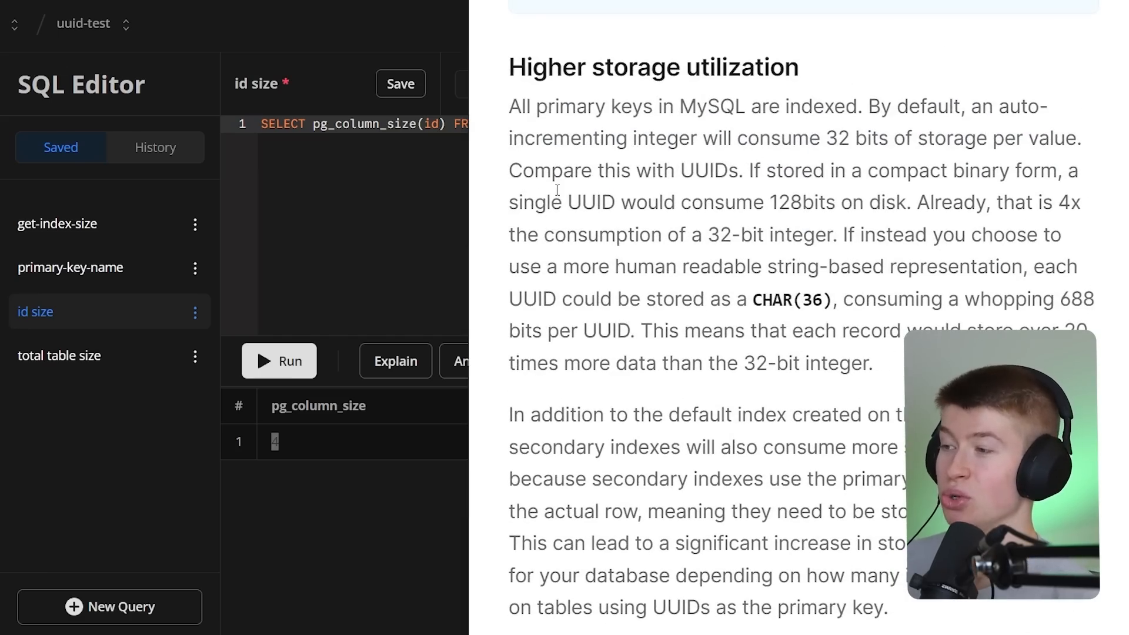
pyautogui.moveTo(746, 171); pyautogui.dragTo(730, 203)
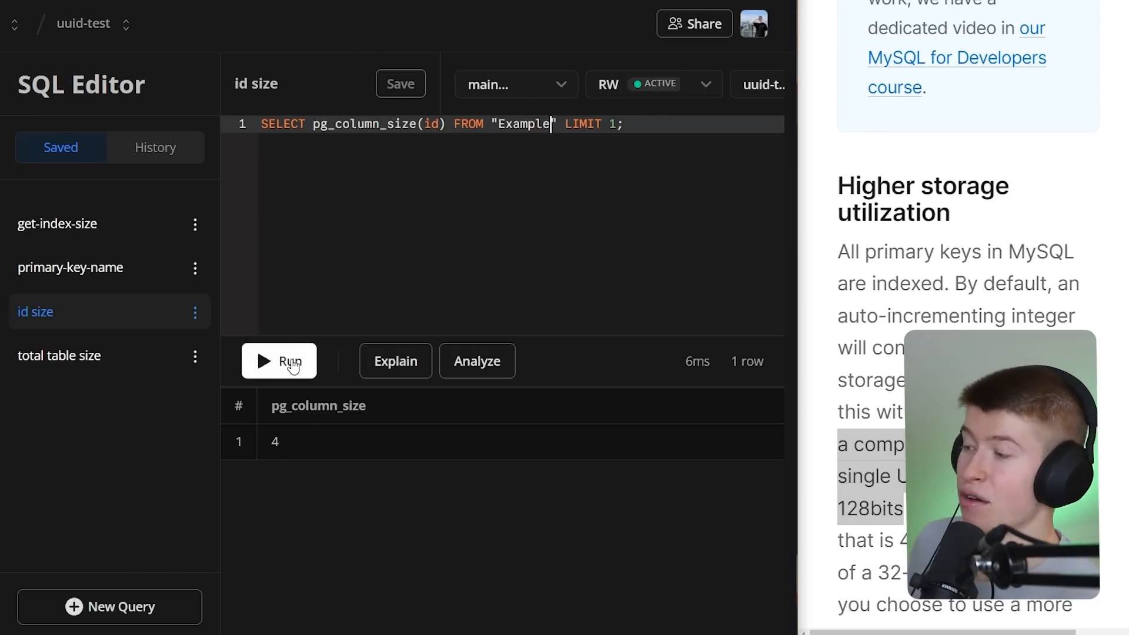
pyautogui.click(279, 361)
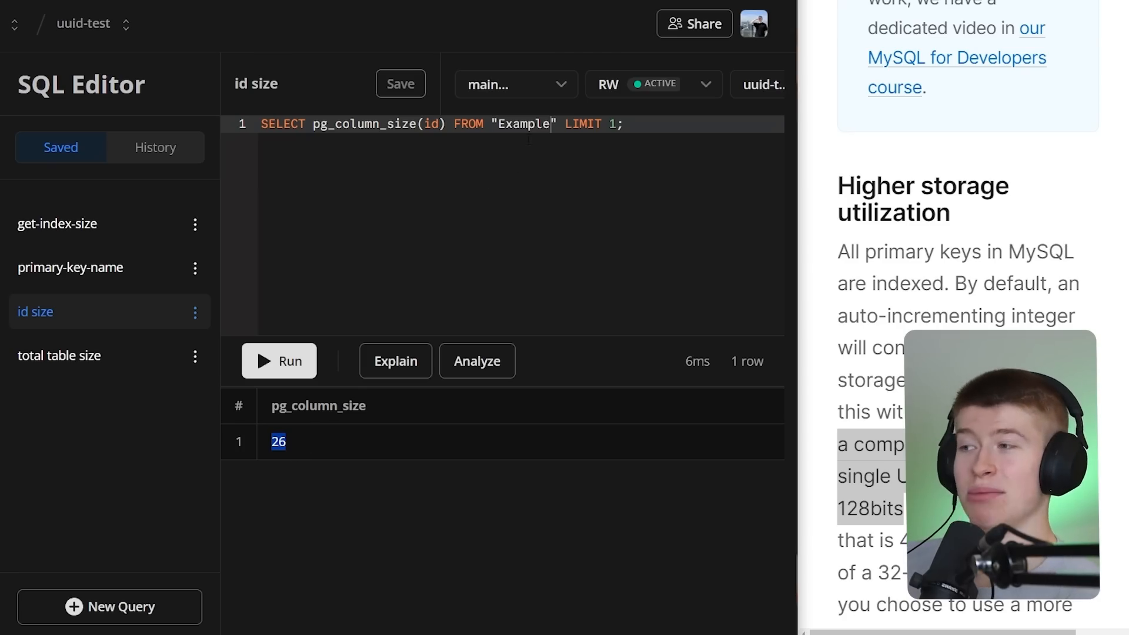
# - Run the per-ID size query on UUIDExample (37), then switch to the saved total table size query
pyautogui.write('UUID')
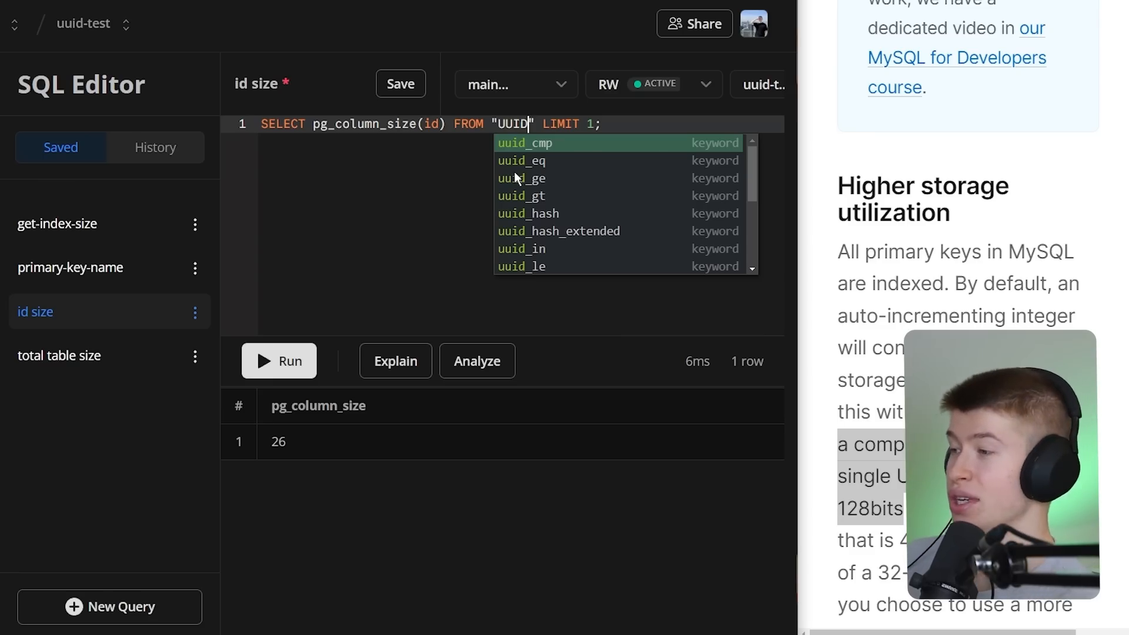
pyautogui.write('Example')
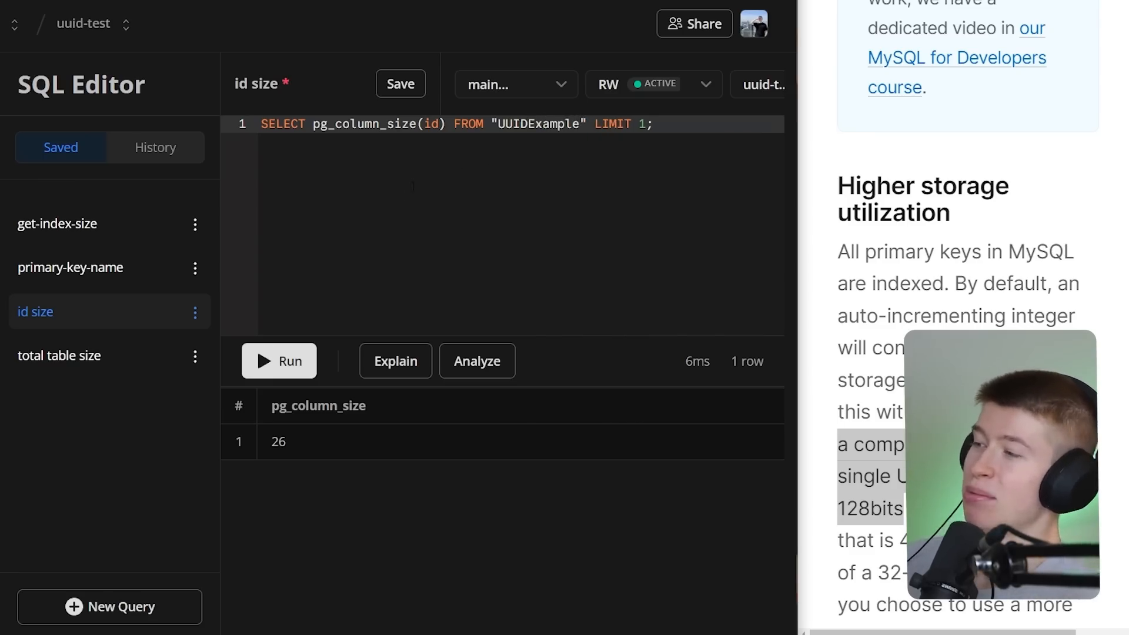
pyautogui.click(278, 361)
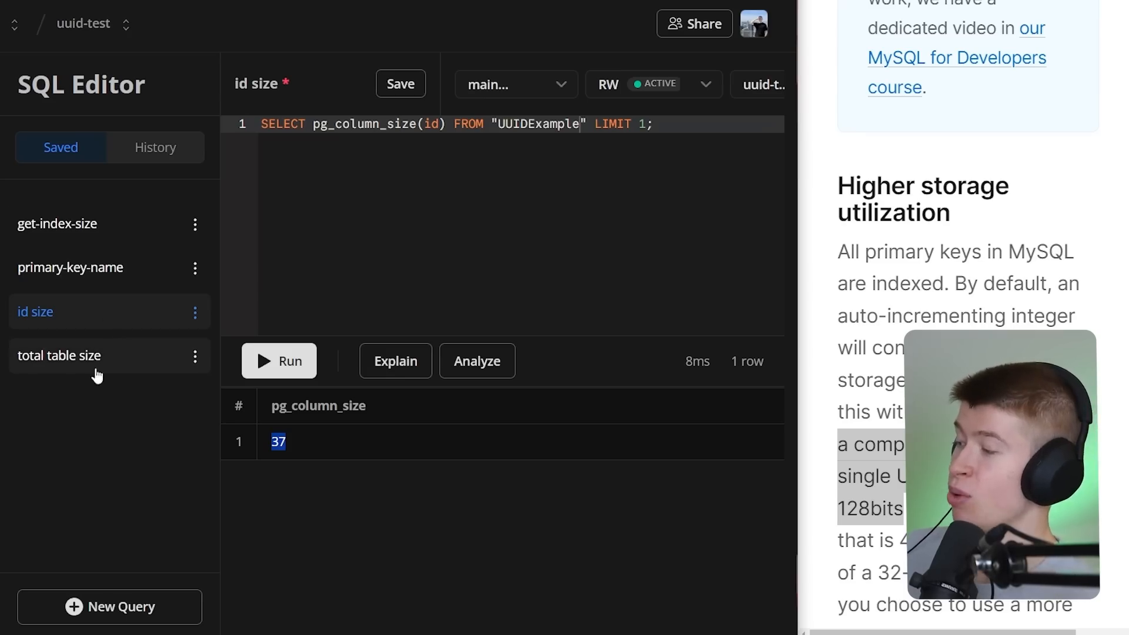
pyautogui.click(59, 355)
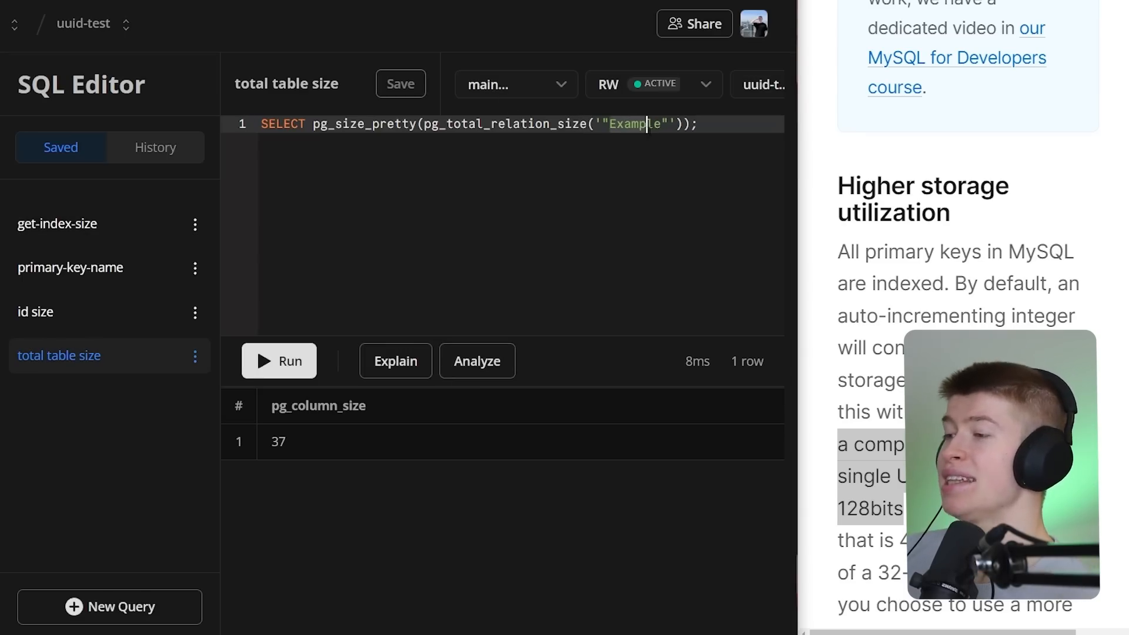
# - Run the total table size query on IntExample and select its 64 MB result
pyautogui.write('Int')
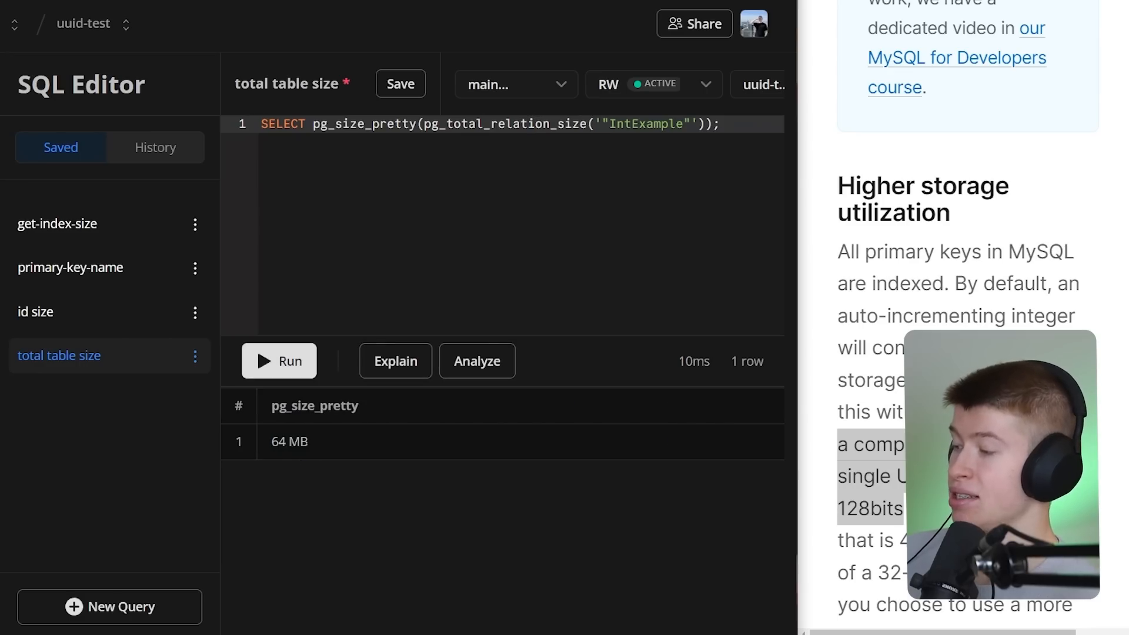
pyautogui.doubleClick(289, 441)
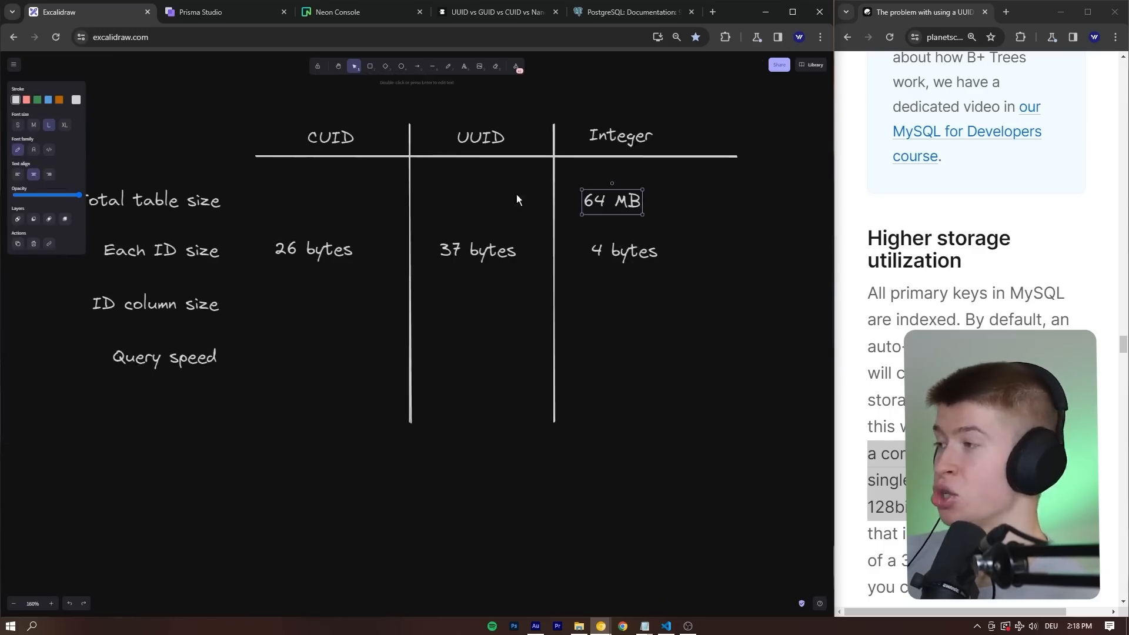
# - Enter 64 MB for Integer and 105 MB for CUID in the Total table size row
pyautogui.click(329, 137)
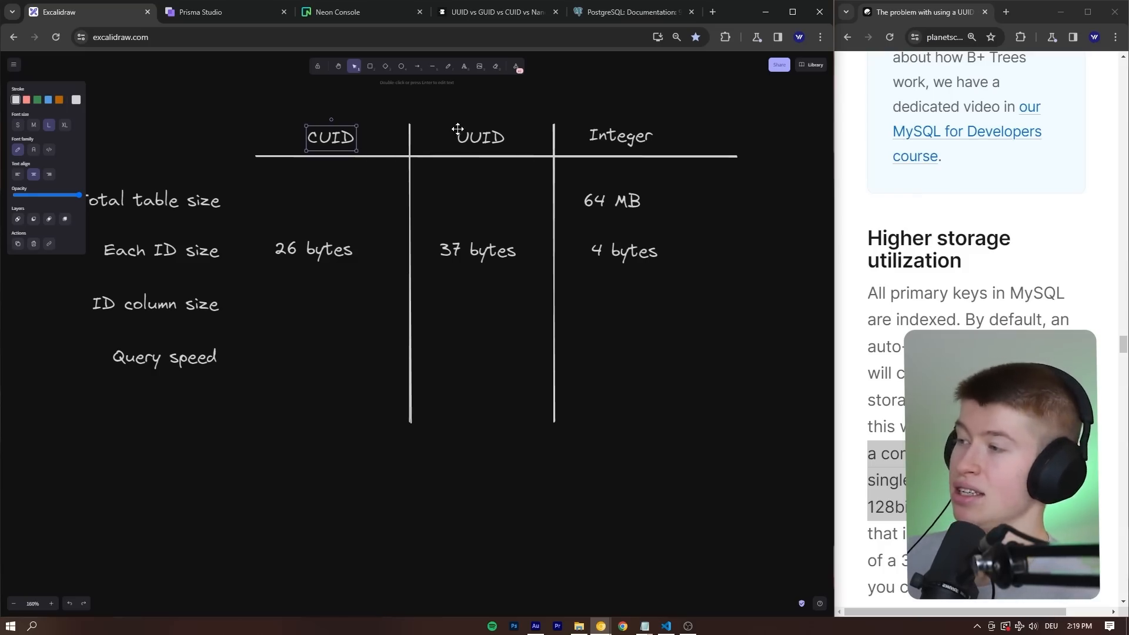
pyautogui.click(352, 12)
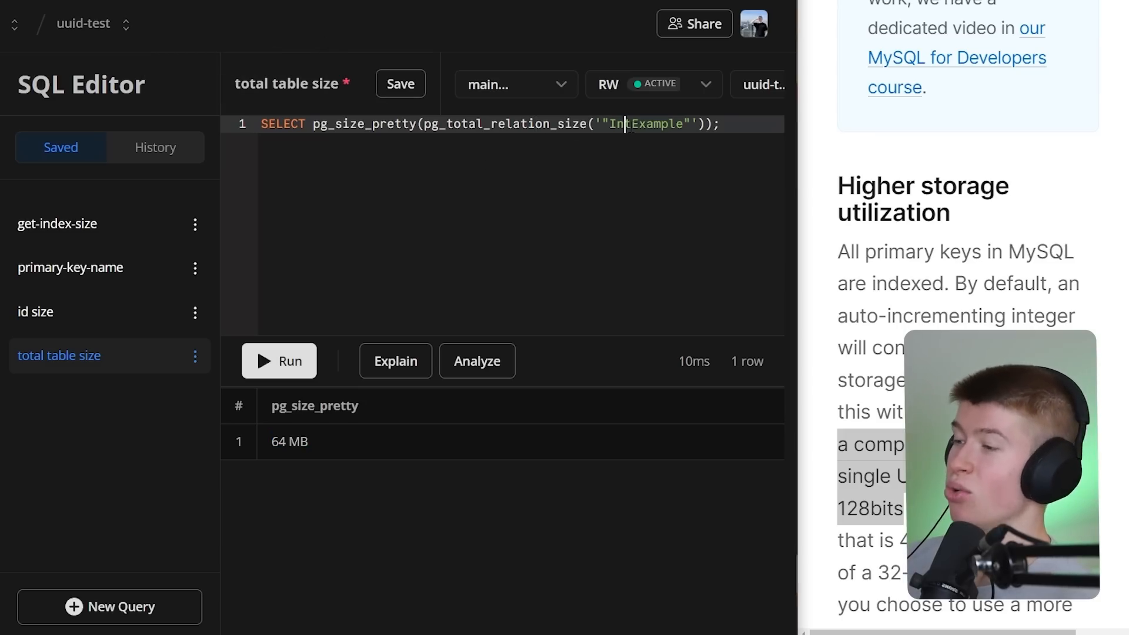
pyautogui.click(279, 360)
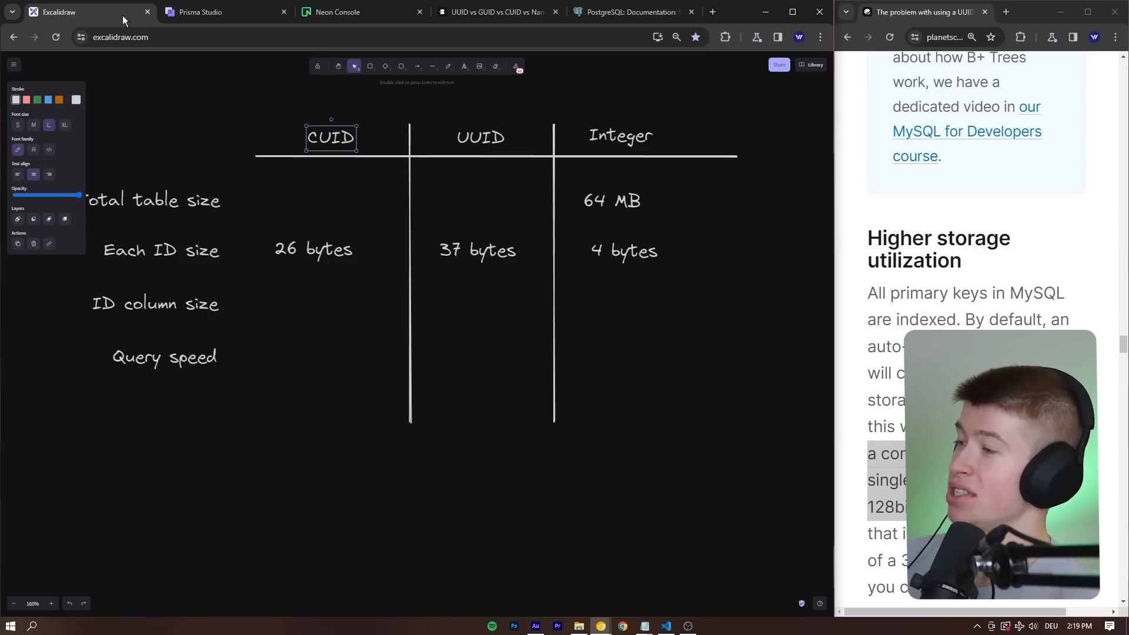
pyautogui.write('64 MB')
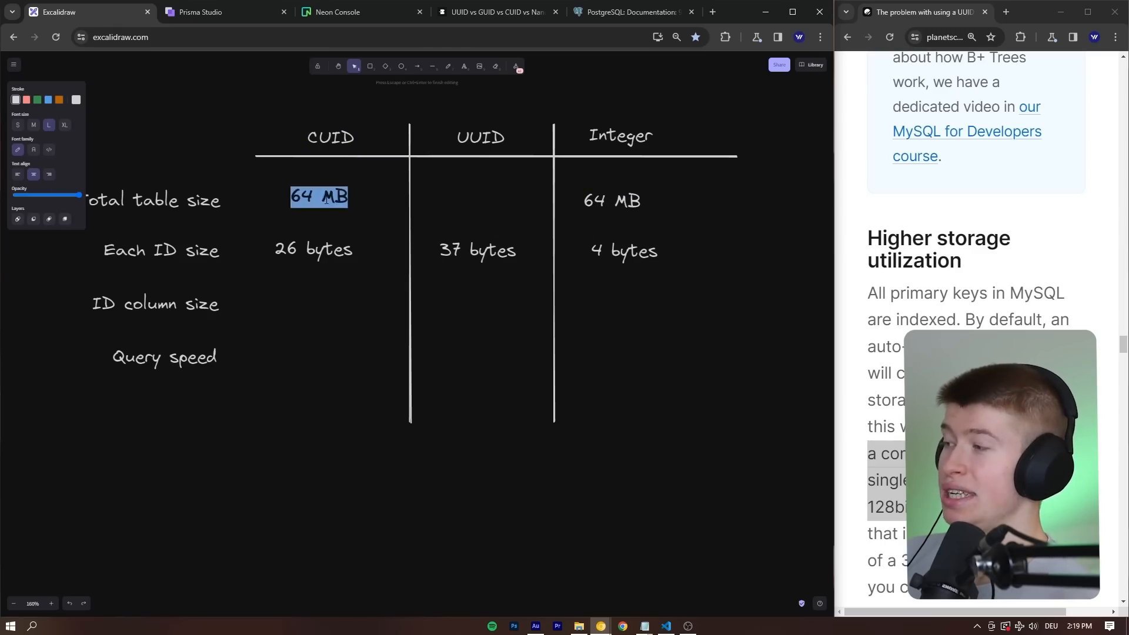
pyautogui.write('105 MB')
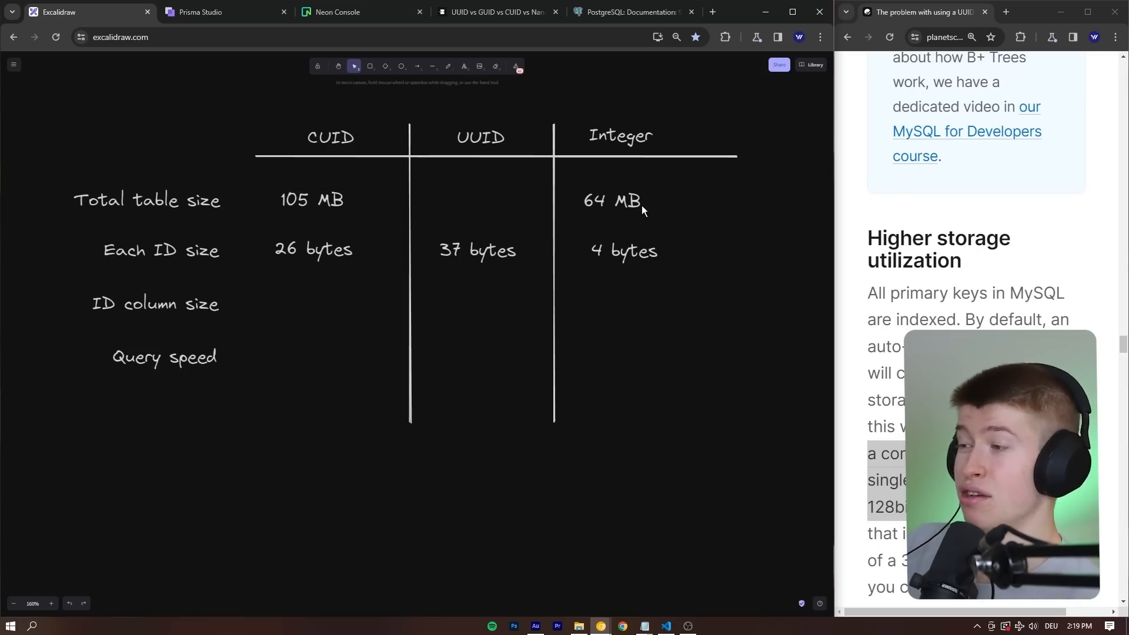
# - Duplicate the value into the UUID column and edit it to 146 MB
pyautogui.click(612, 199)
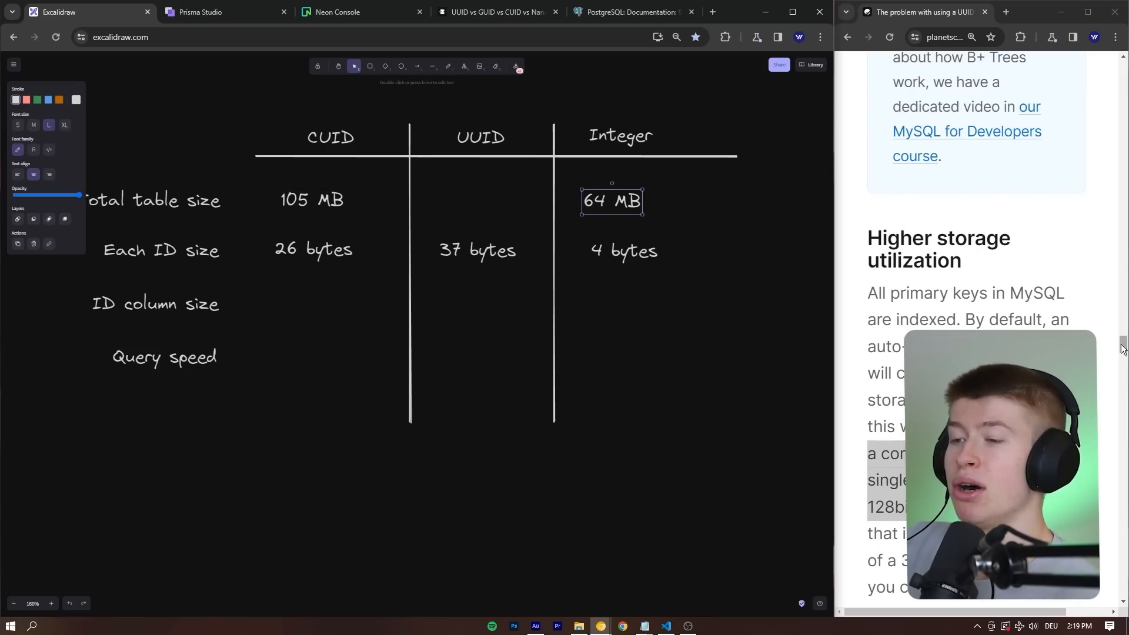
pyautogui.scroll(-3)
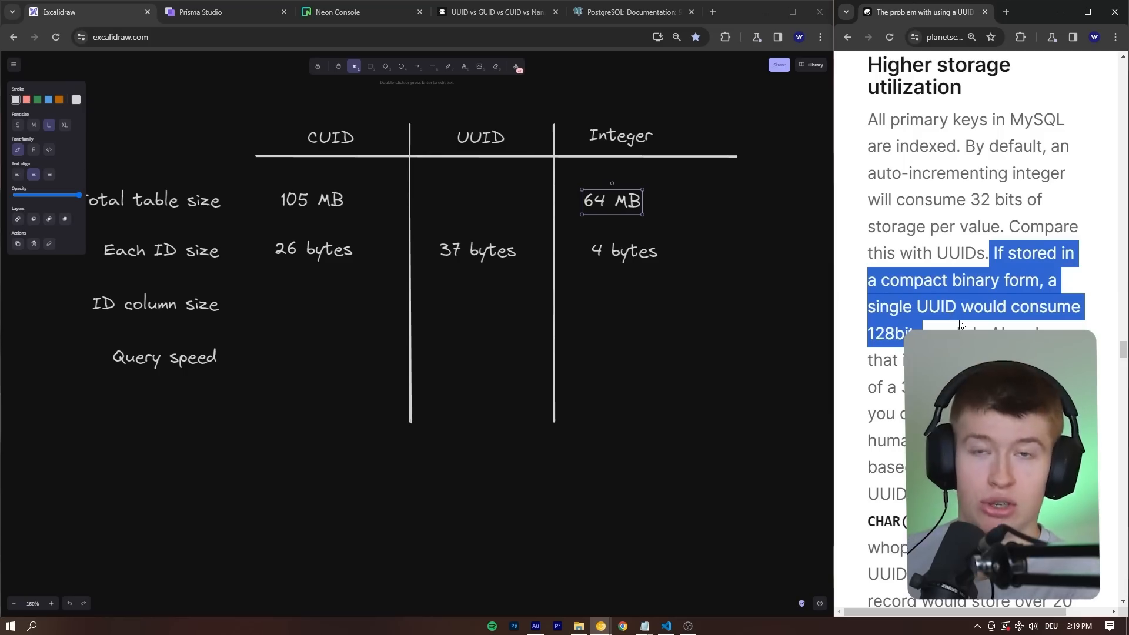
pyautogui.scroll(-3)
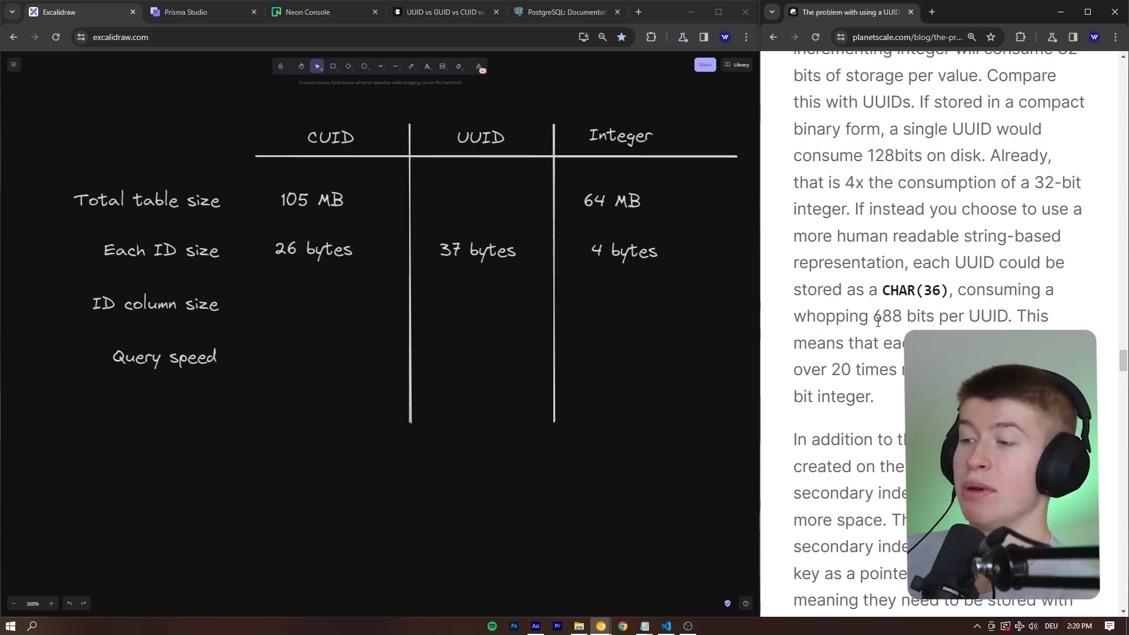
pyautogui.moveTo(874, 315); pyautogui.dragTo(1008, 315)
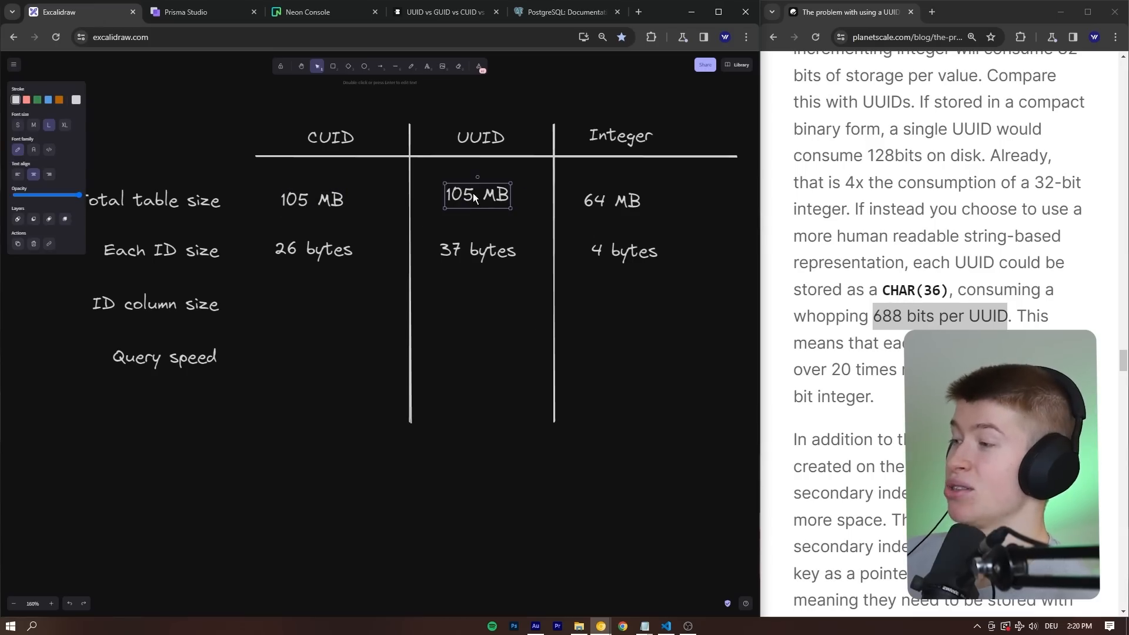
pyautogui.write('146')
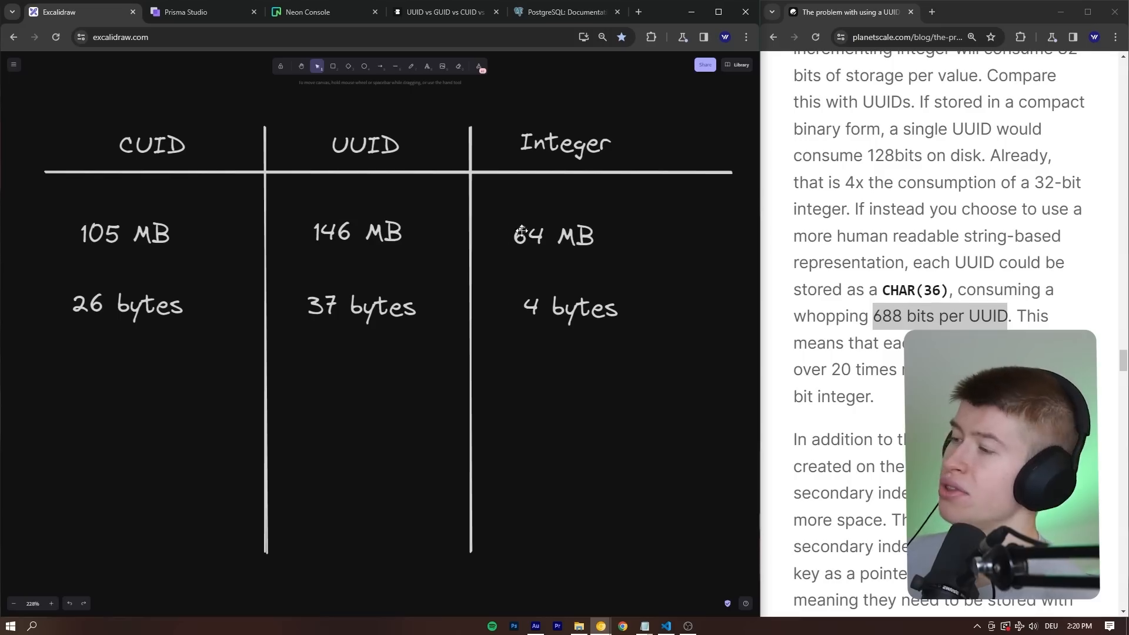
pyautogui.click(358, 231)
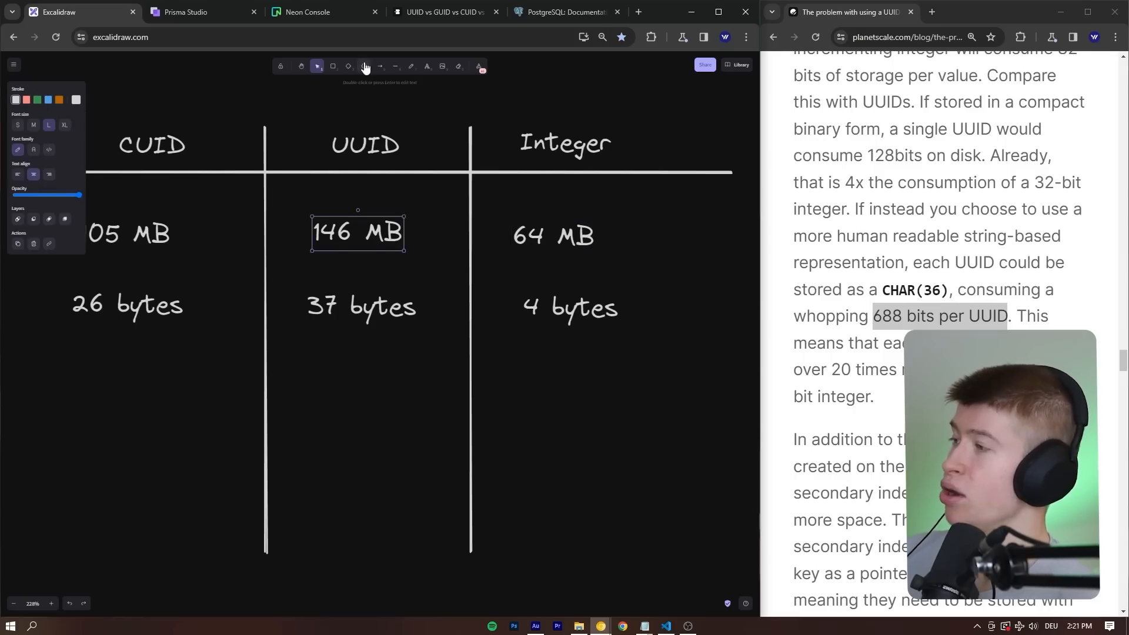
pyautogui.click(333, 65)
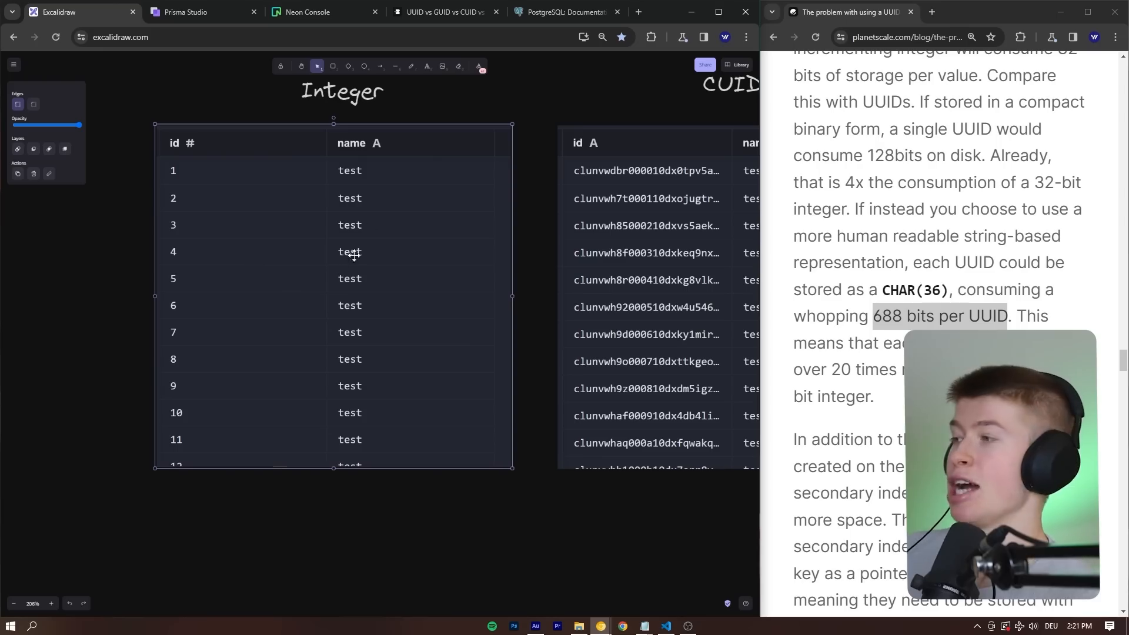
pyautogui.moveTo(193, 176)
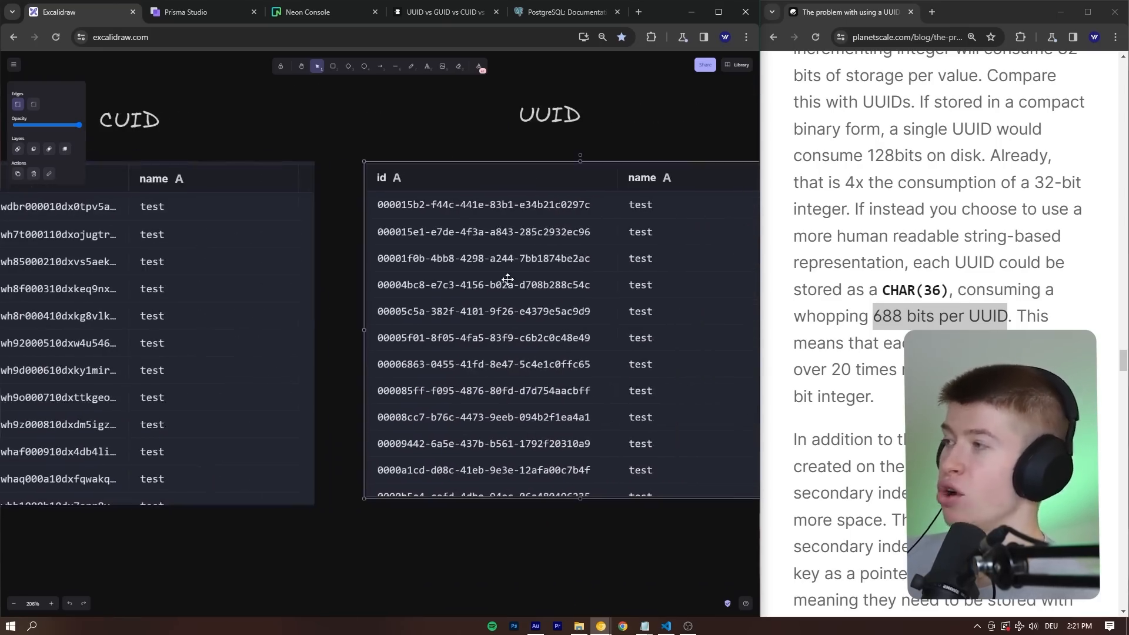
# - Run get-index-size for IntExample_pkey and place its 21 MB result under Integer
pyautogui.click(309, 12)
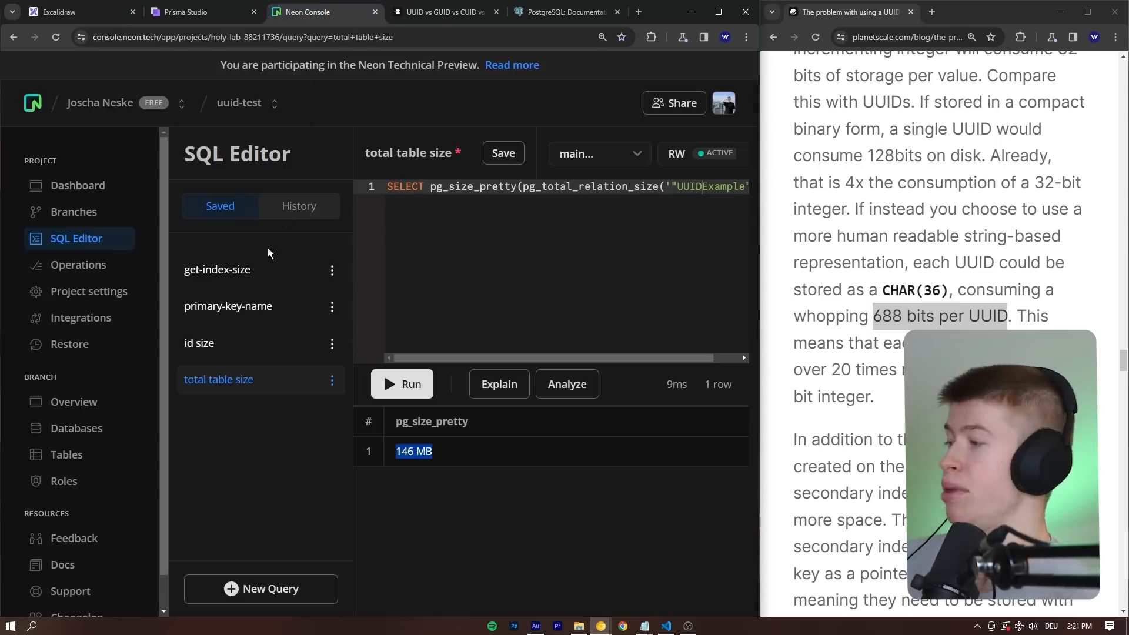
pyautogui.click(79, 12)
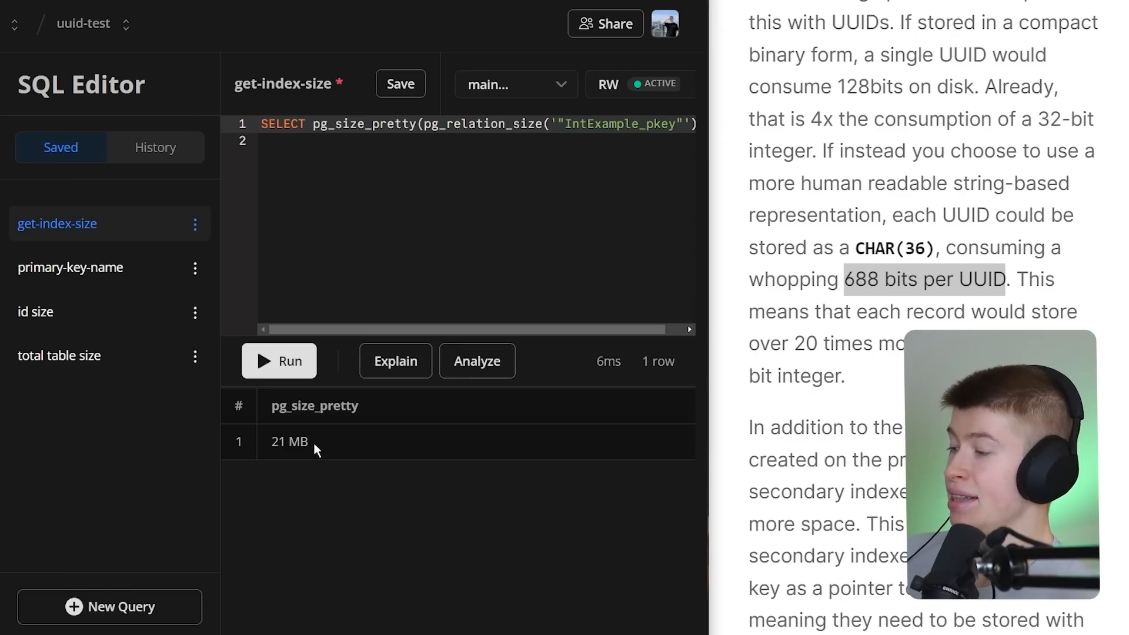
pyautogui.doubleClick(288, 440)
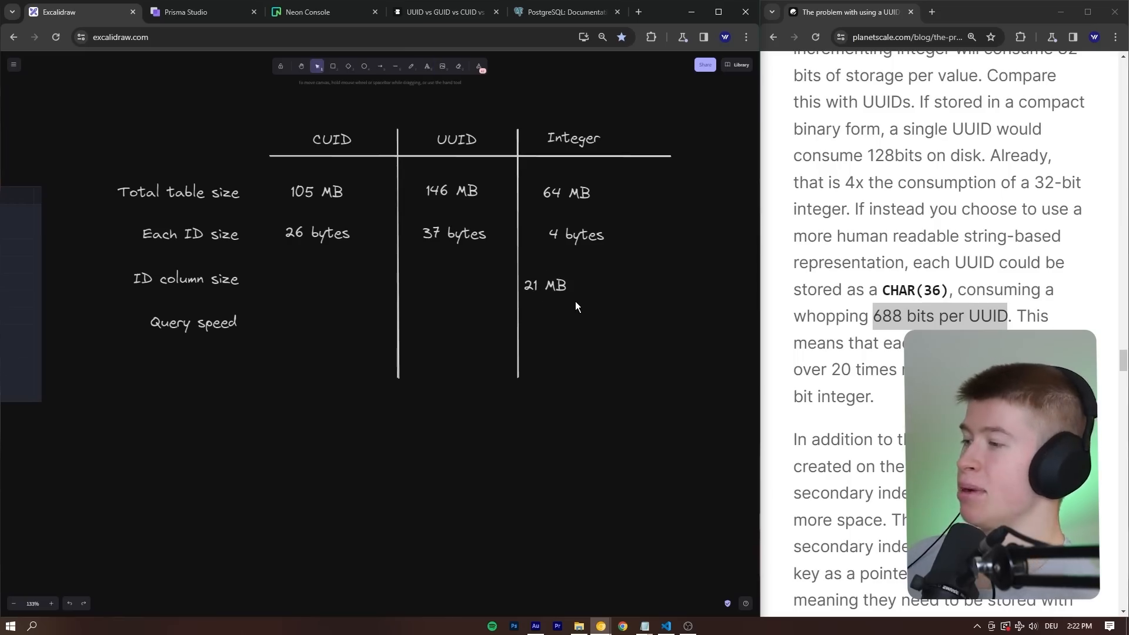
pyautogui.click(547, 284)
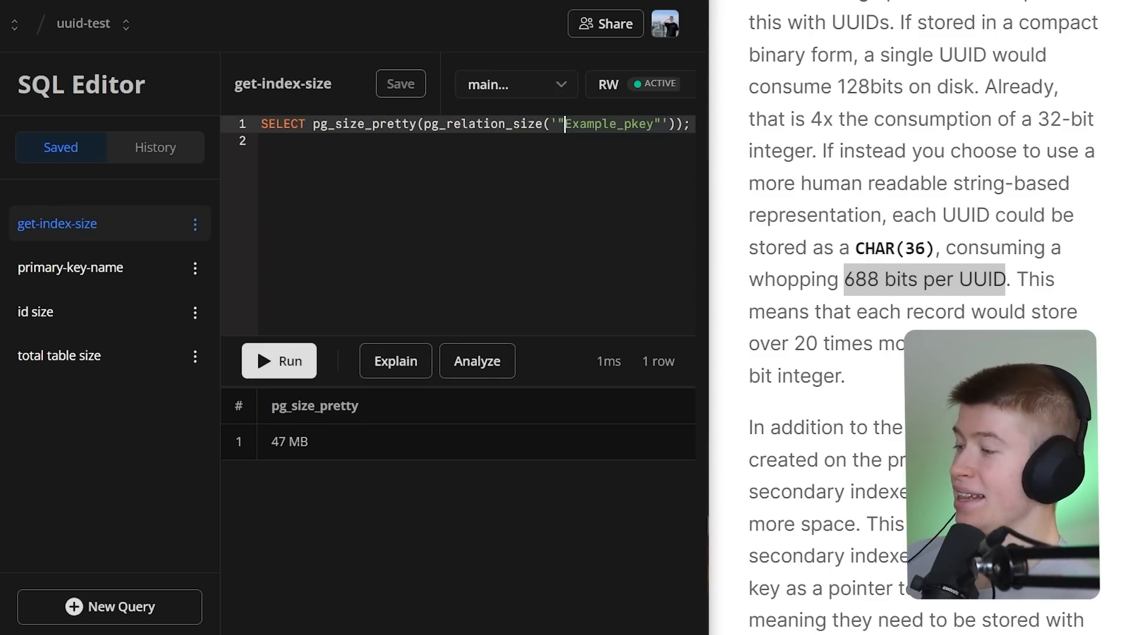
# - Copy the 47 MB CUID index size and return to the console for UUIDExample_pkey
pyautogui.doubleClick(288, 440)
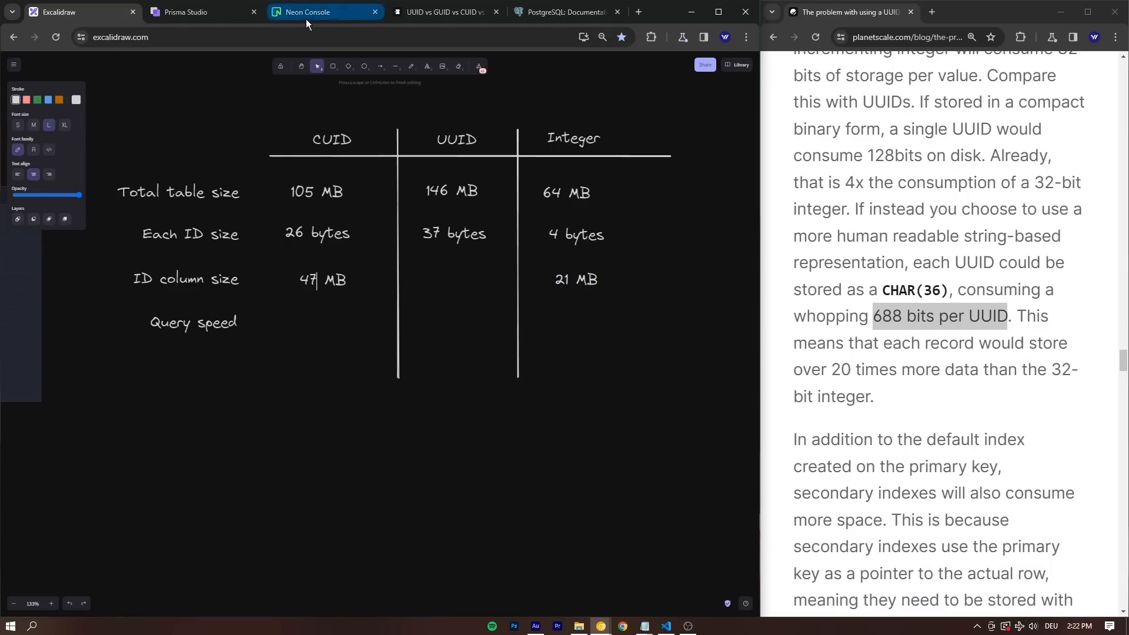
pyautogui.click(310, 12)
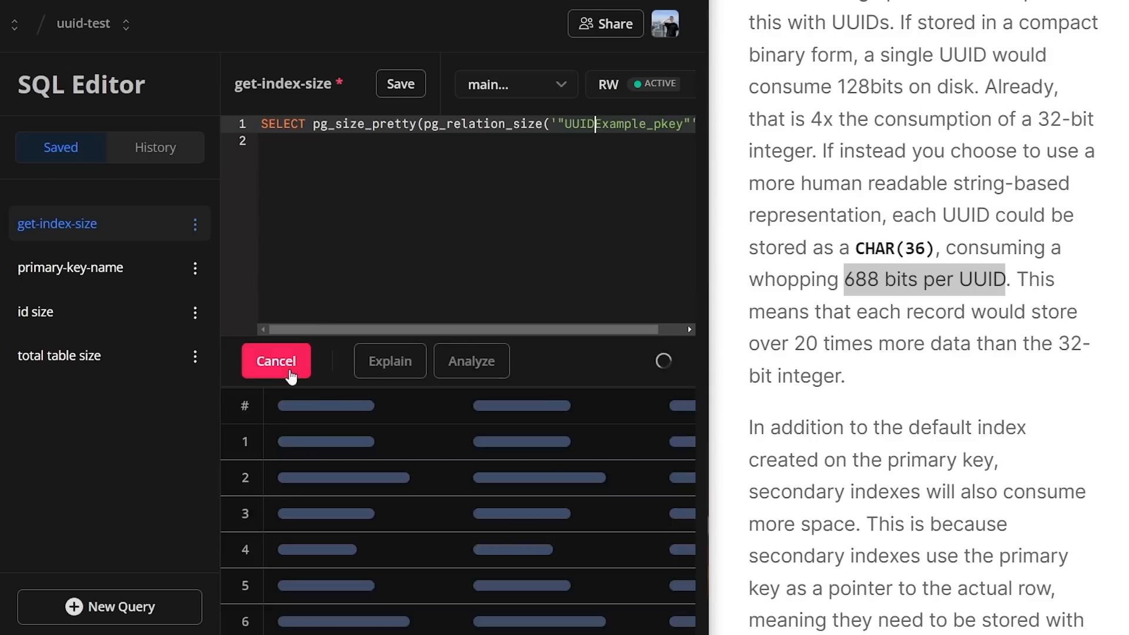